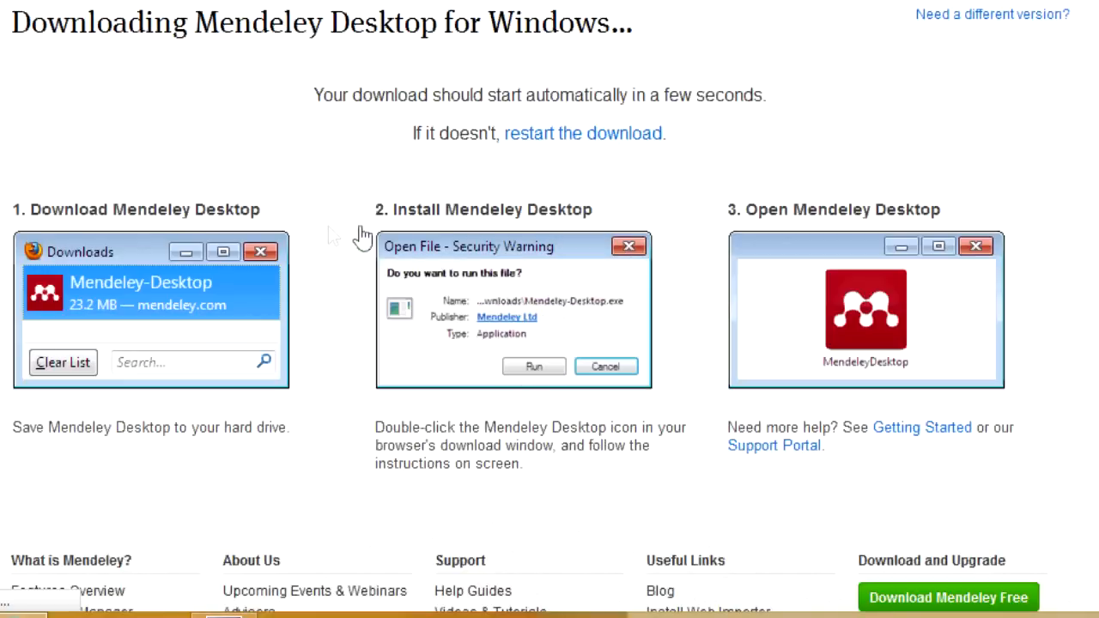
mouse_move(332, 235)
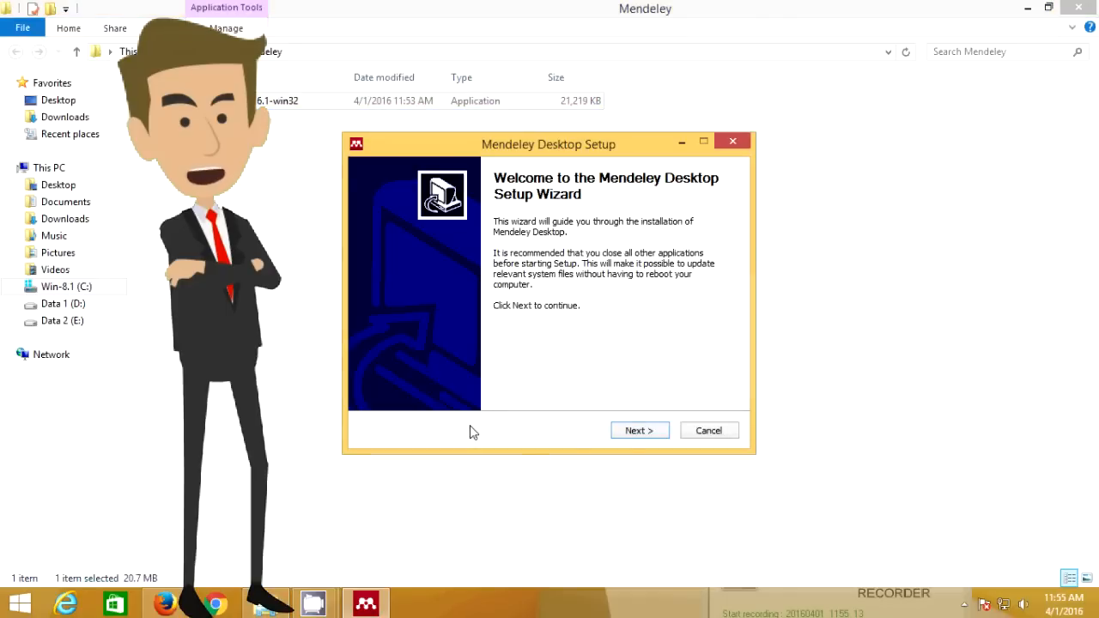
Accept the license, install with the default Start Menu folder, and finish launching Mendeley Desktop
left_click(639, 430)
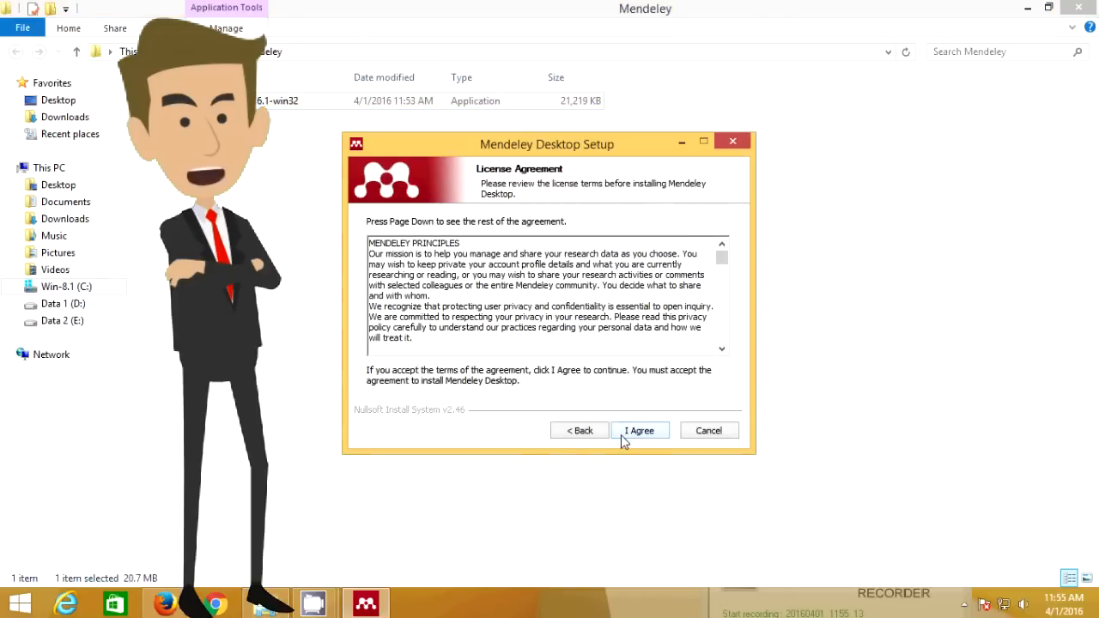
left_click(640, 430)
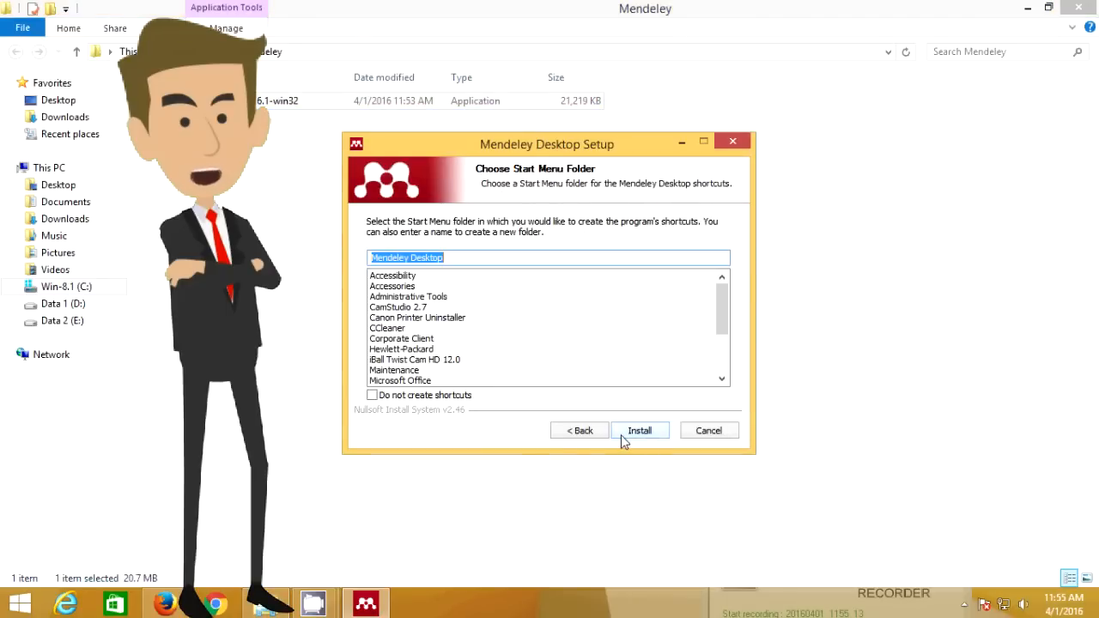
left_click(640, 430)
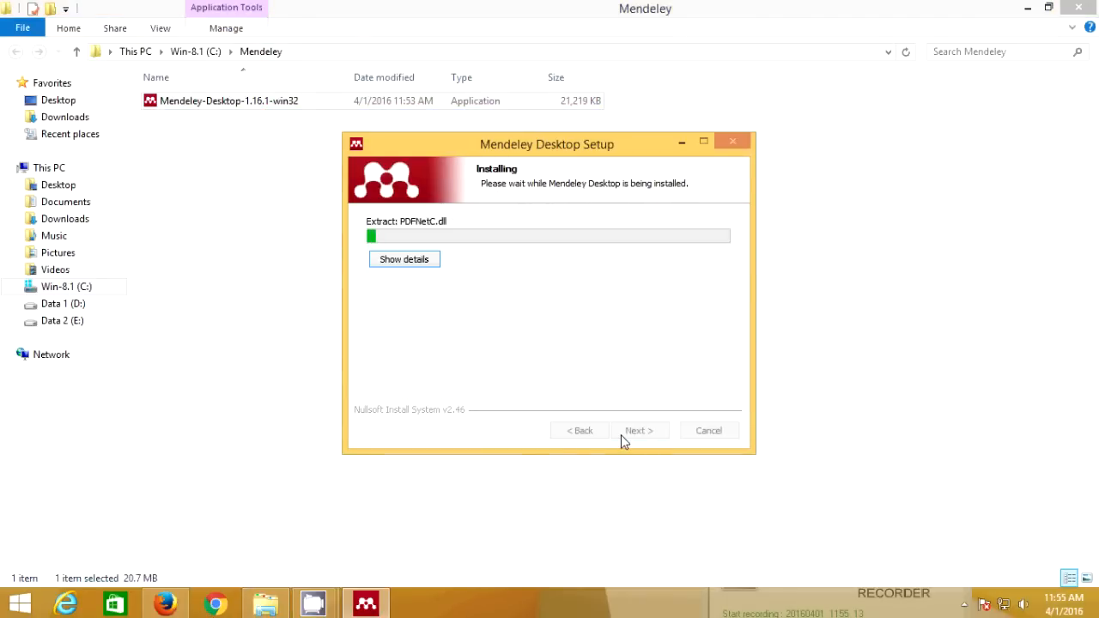
mouse_move(430, 371)
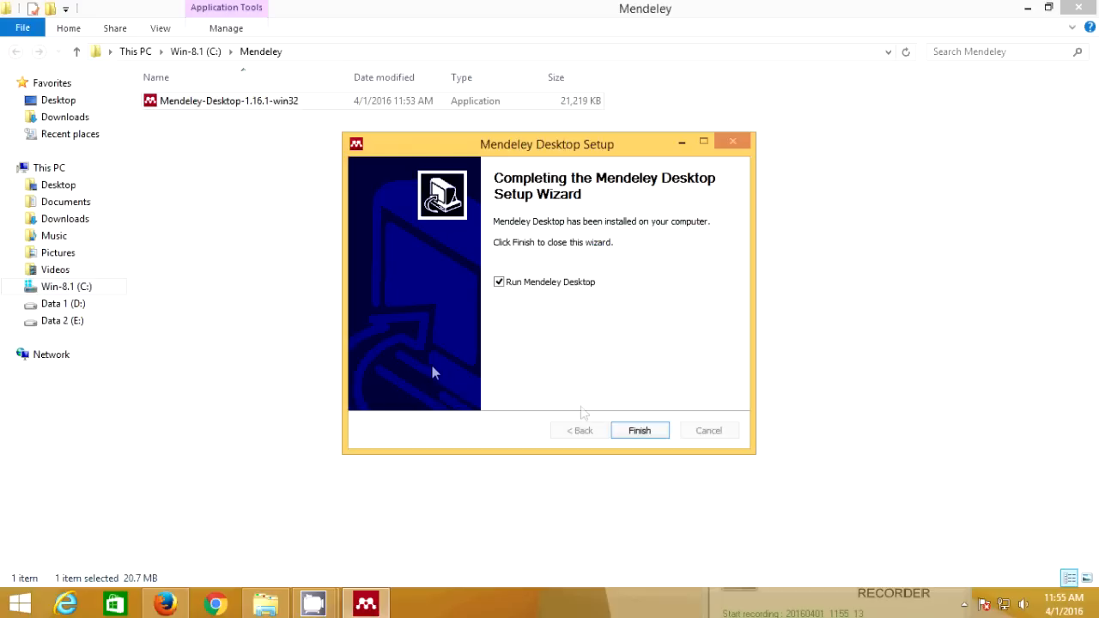
left_click(640, 430)
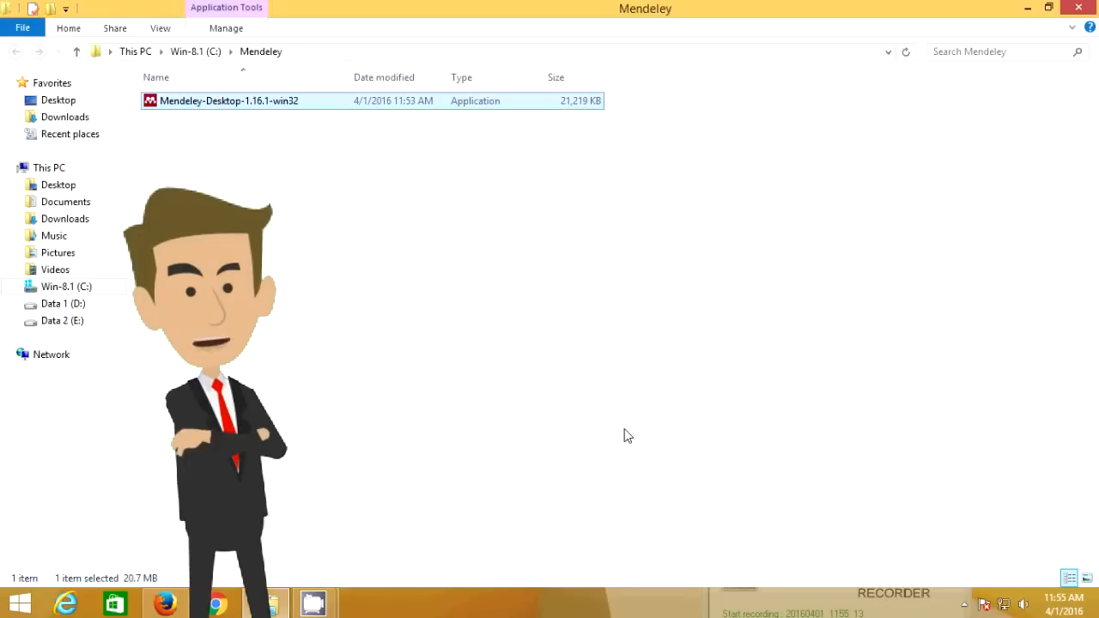
mouse_move(496, 364)
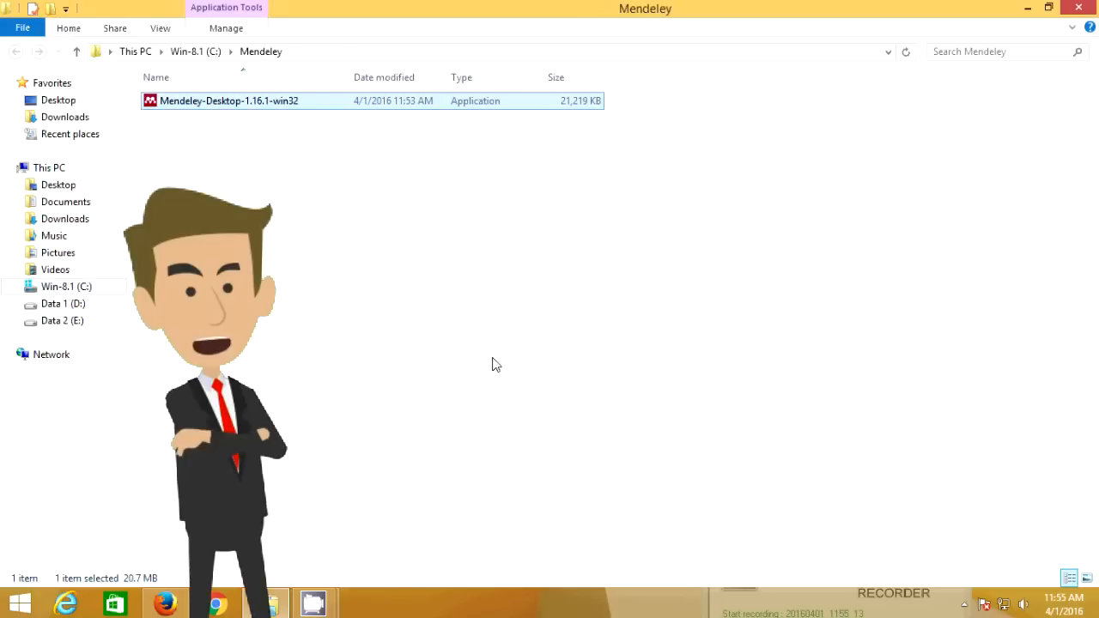
Launch Mendeley Desktop from File Explorer to reach its Literature Search screen
double_click(228, 101)
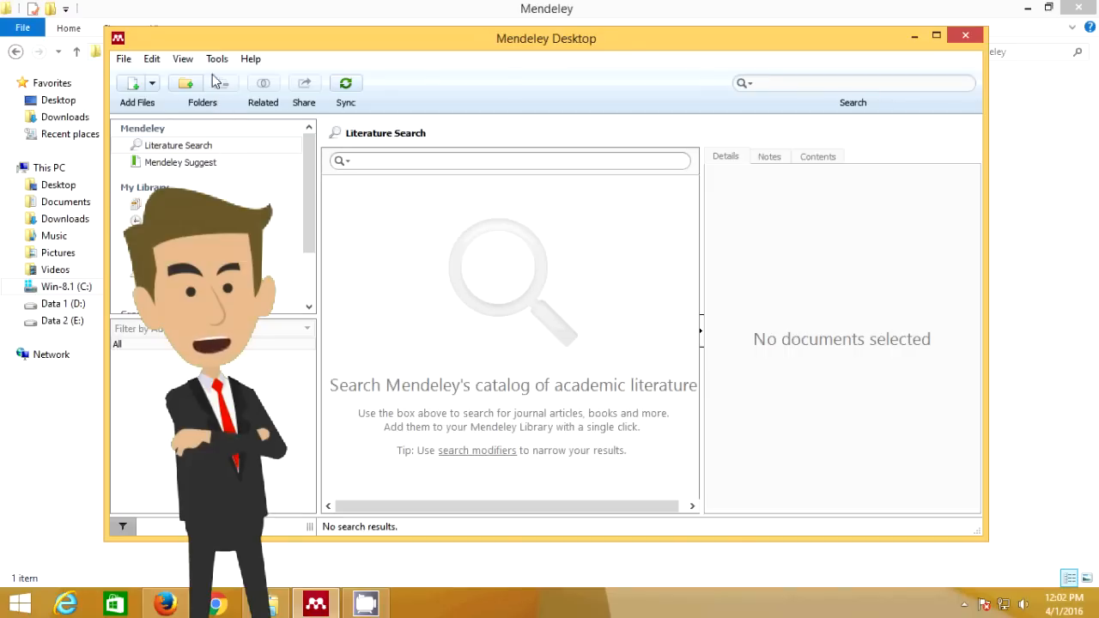
Install the MS Word Plugin from the Tools menu and dismiss the Plugin Installed message
left_click(217, 58)
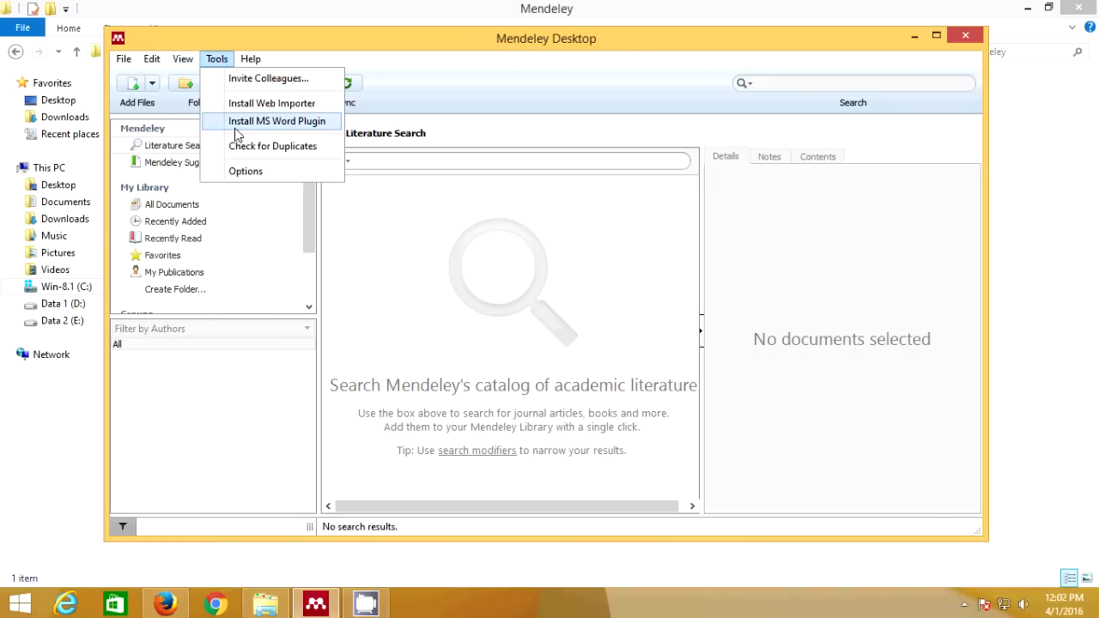
left_click(277, 121)
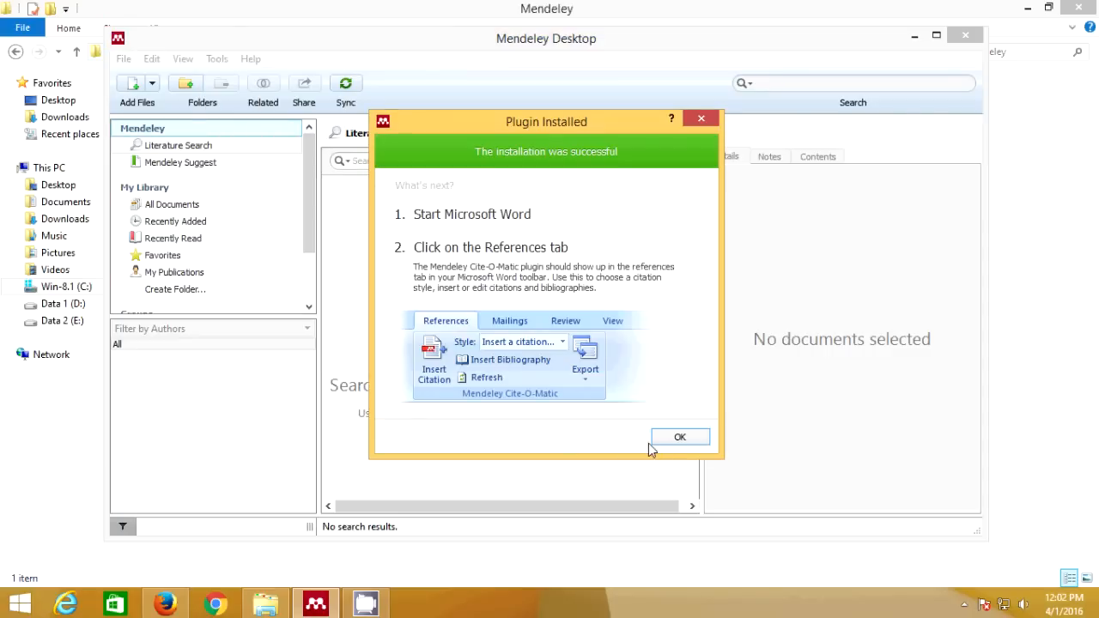
mouse_move(671, 445)
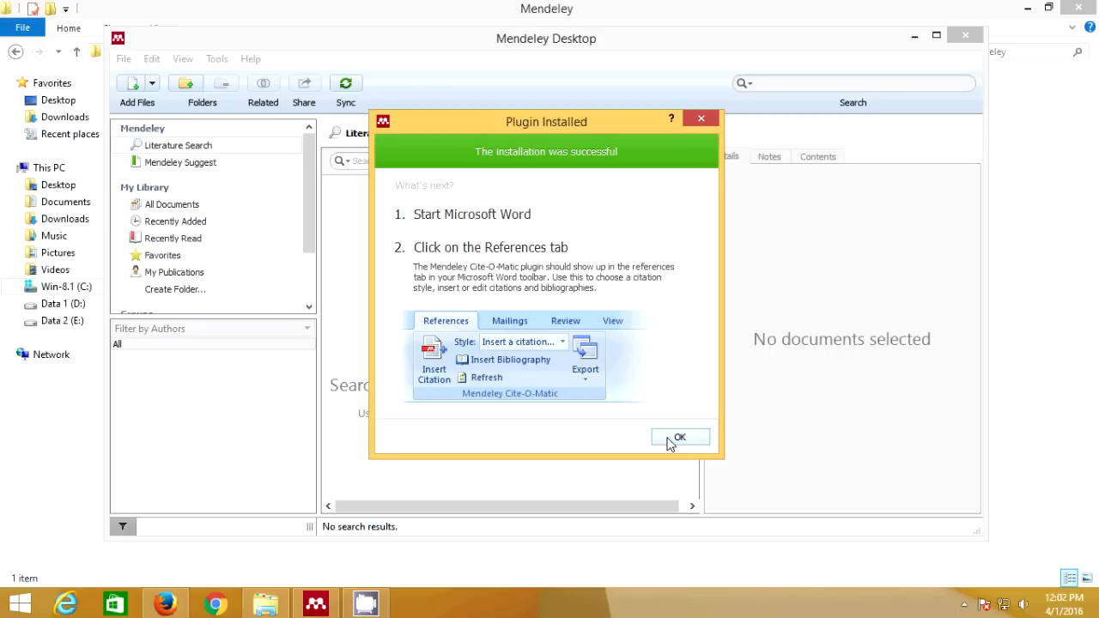
left_click(679, 438)
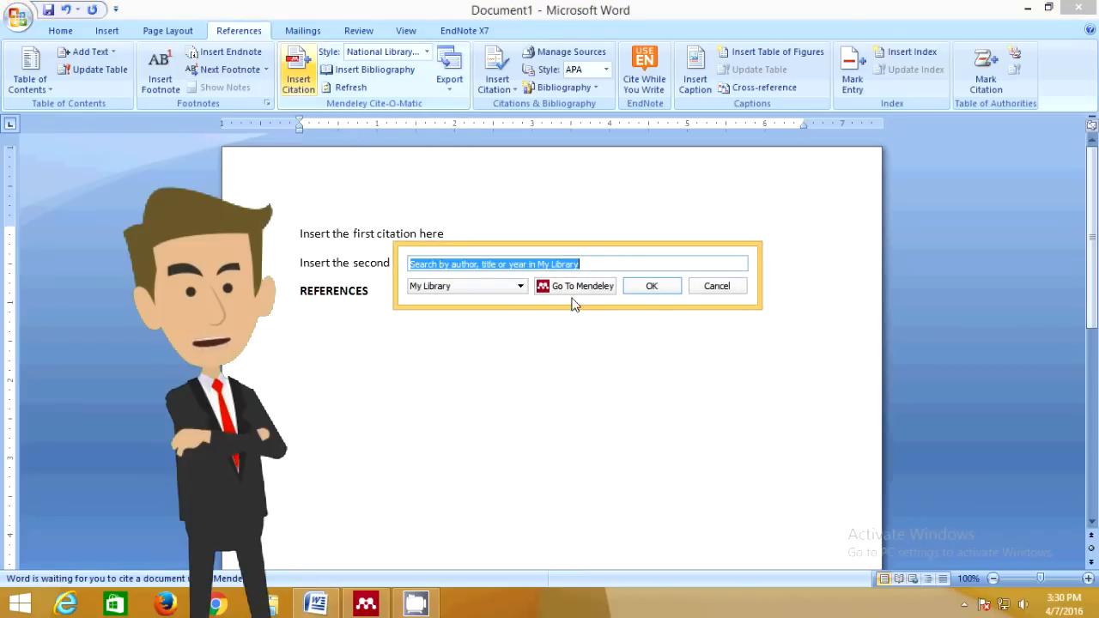
Cite a cancer drugs paper from Mendeley as citation (1) and import the reference
left_click(576, 286)
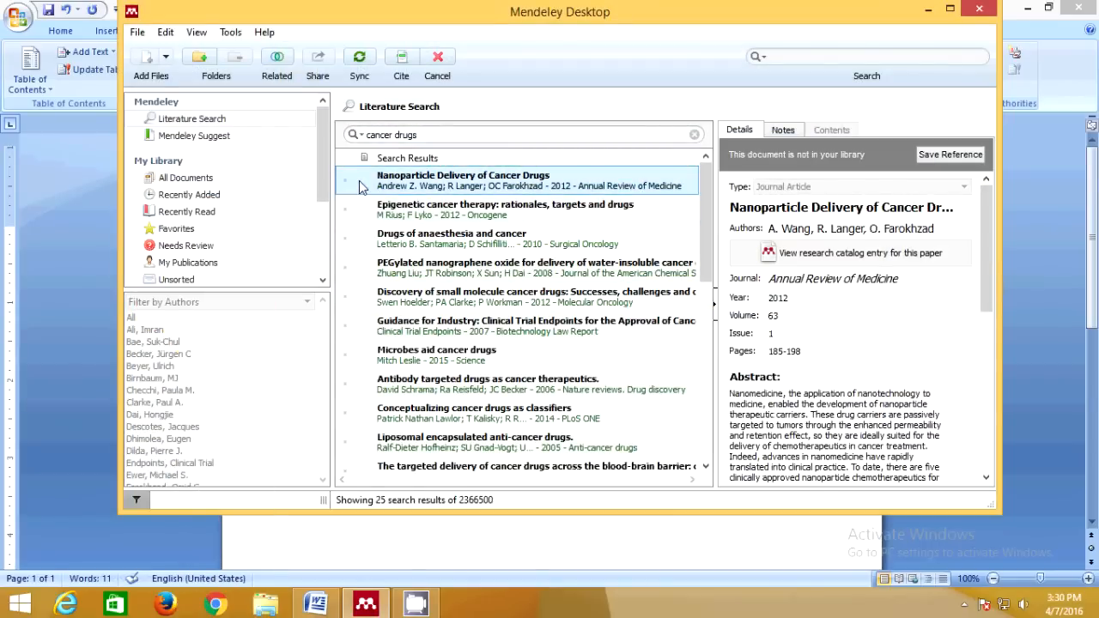
mouse_move(399, 57)
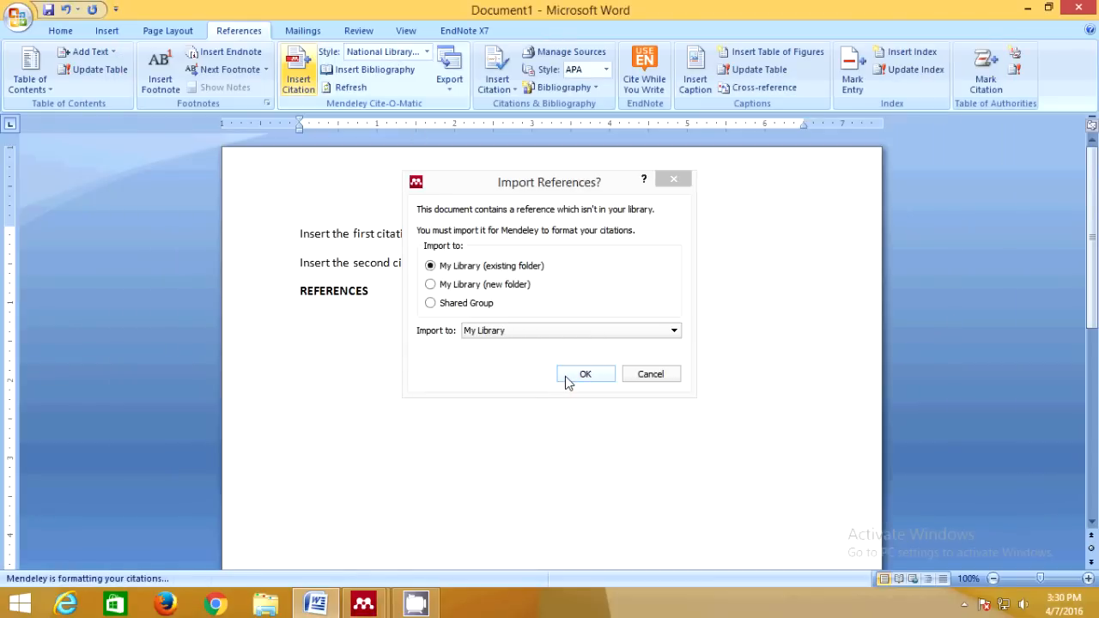
left_click(585, 373)
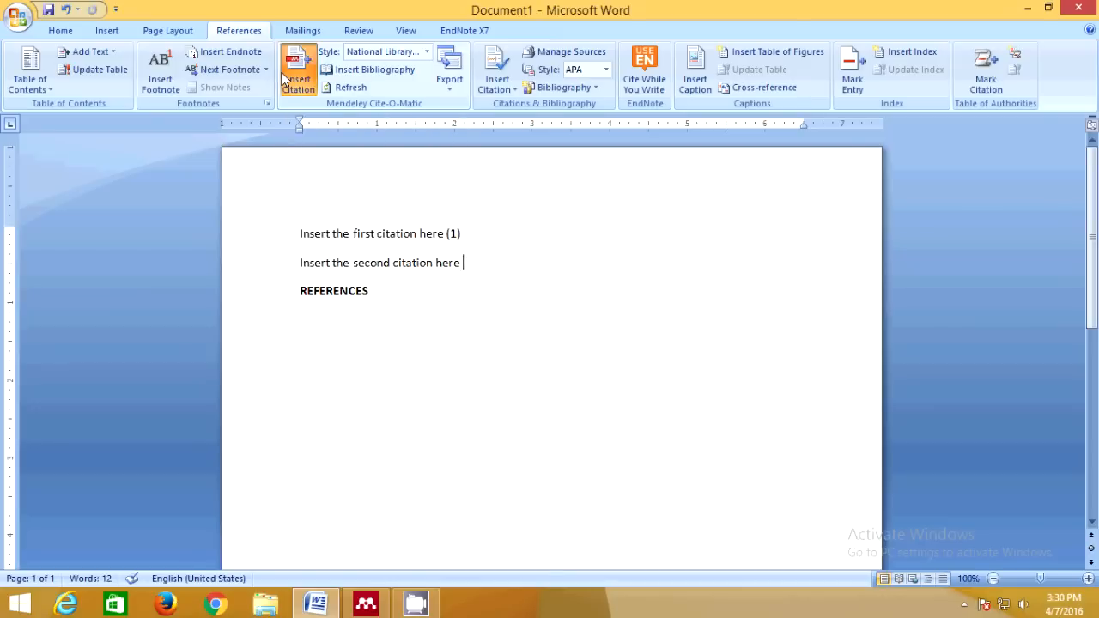
Insert citation (2) after the second sentence from Mendeley's cancer drugs results
left_click(297, 71)
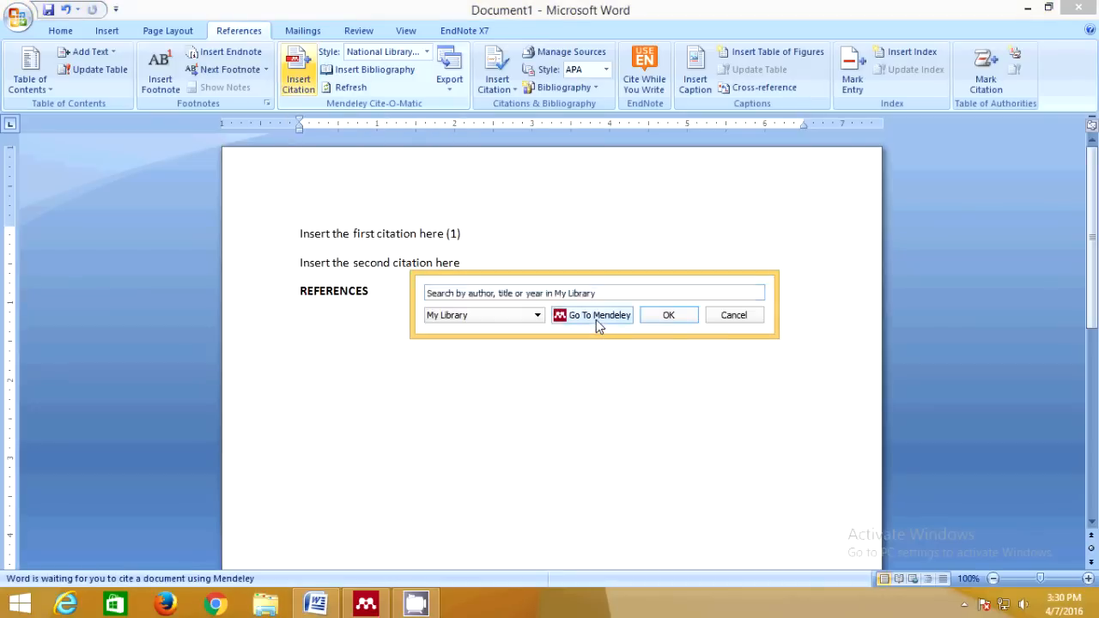
left_click(598, 315)
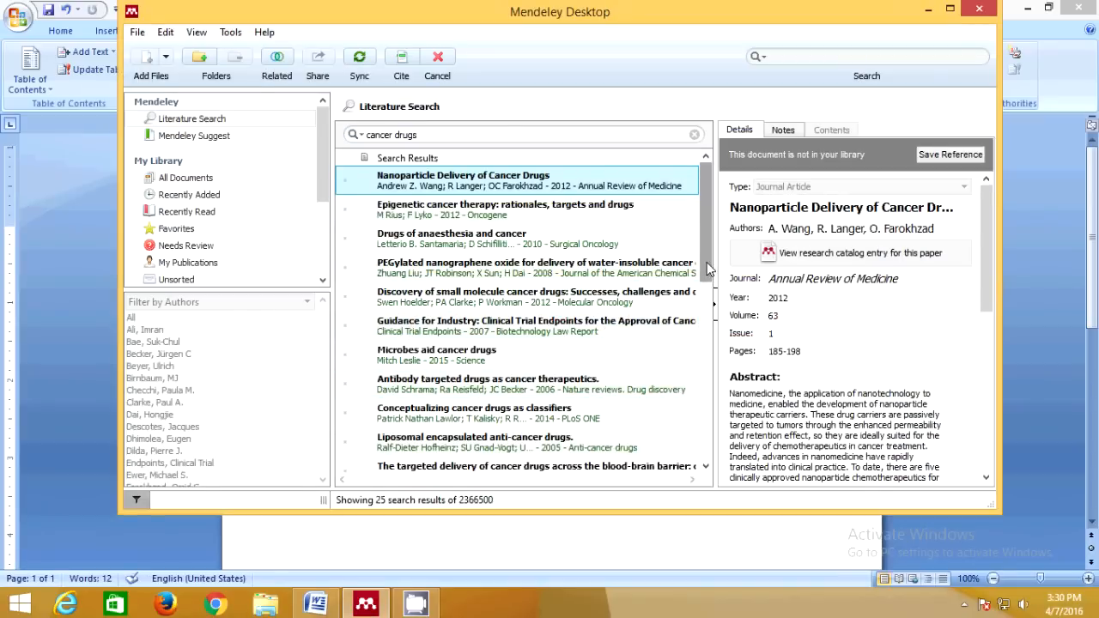
scroll("down", 3)
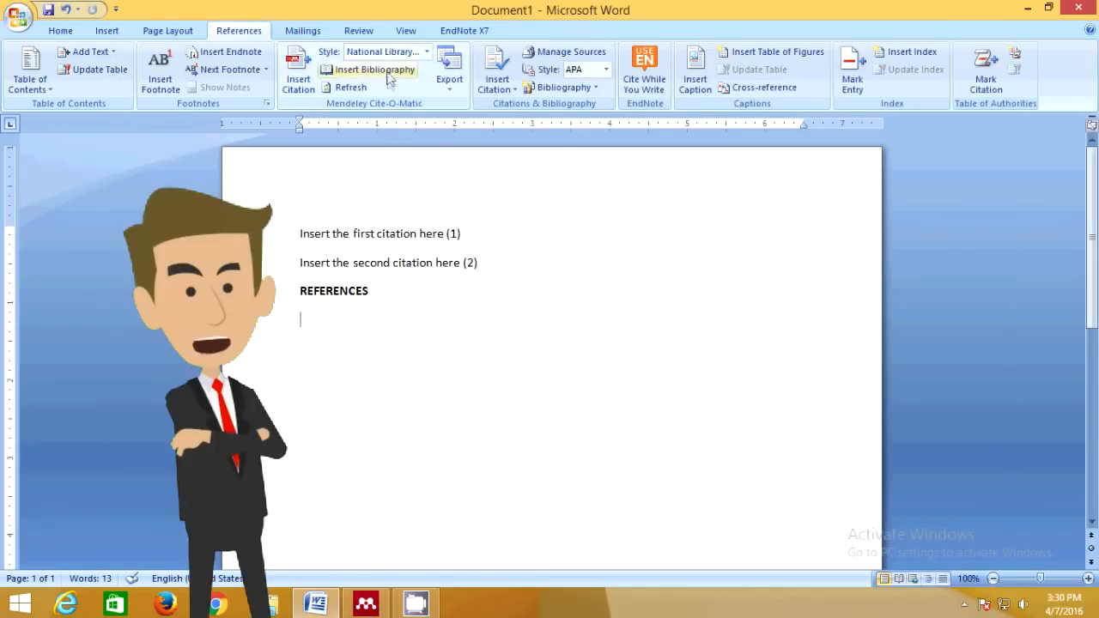
mouse_move(387, 78)
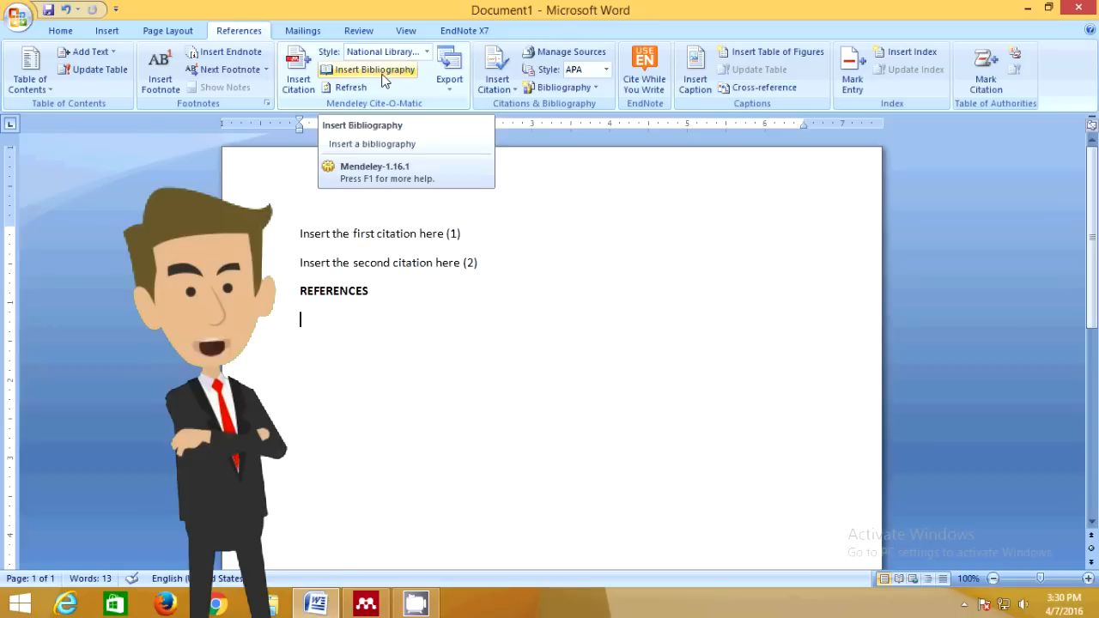
Insert the Mendeley bibliography under the REFERENCES heading
left_click(372, 69)
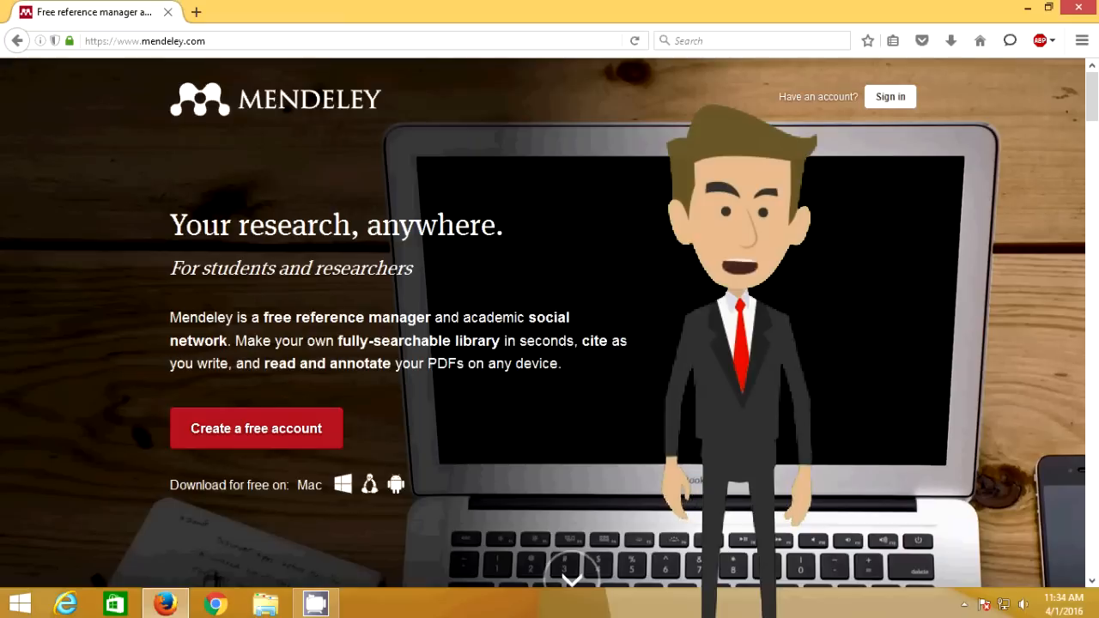
mouse_move(890, 97)
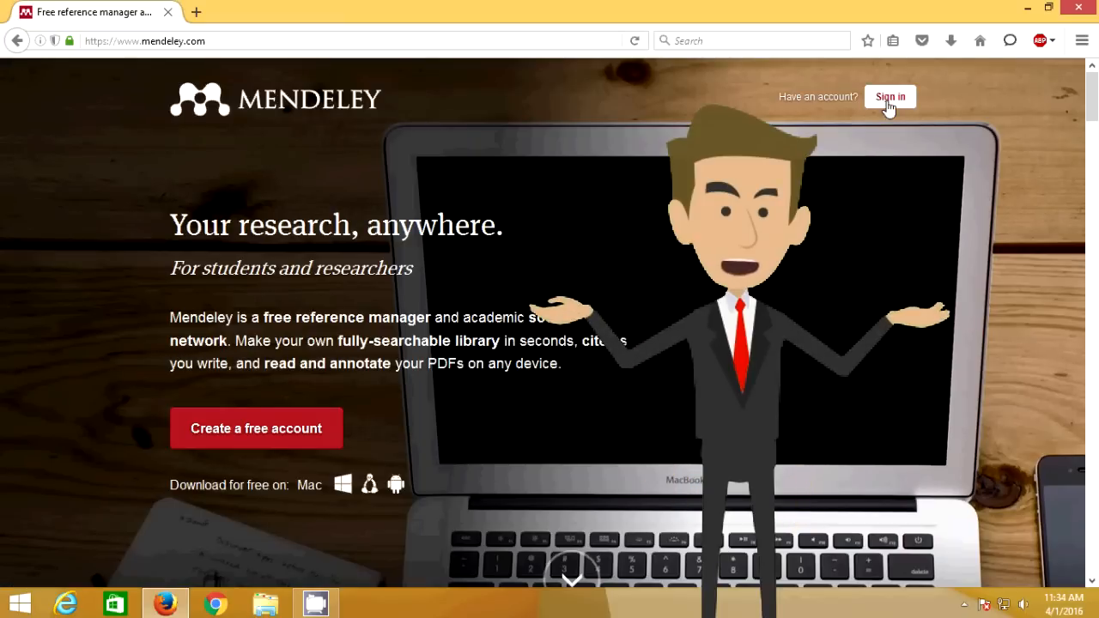
mouse_move(890, 107)
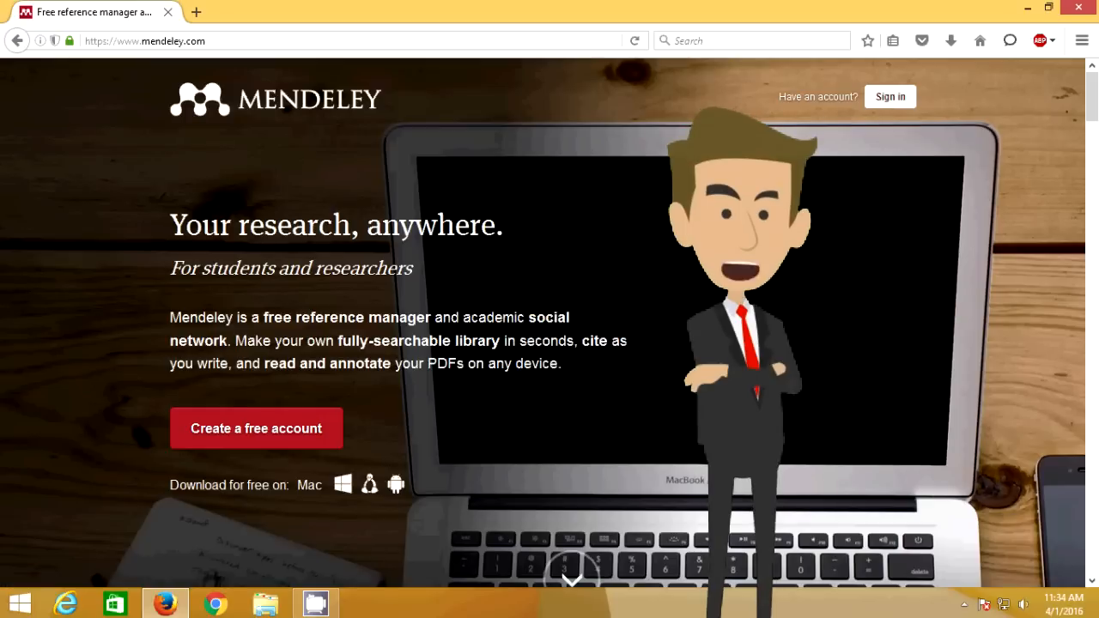
mouse_move(890, 96)
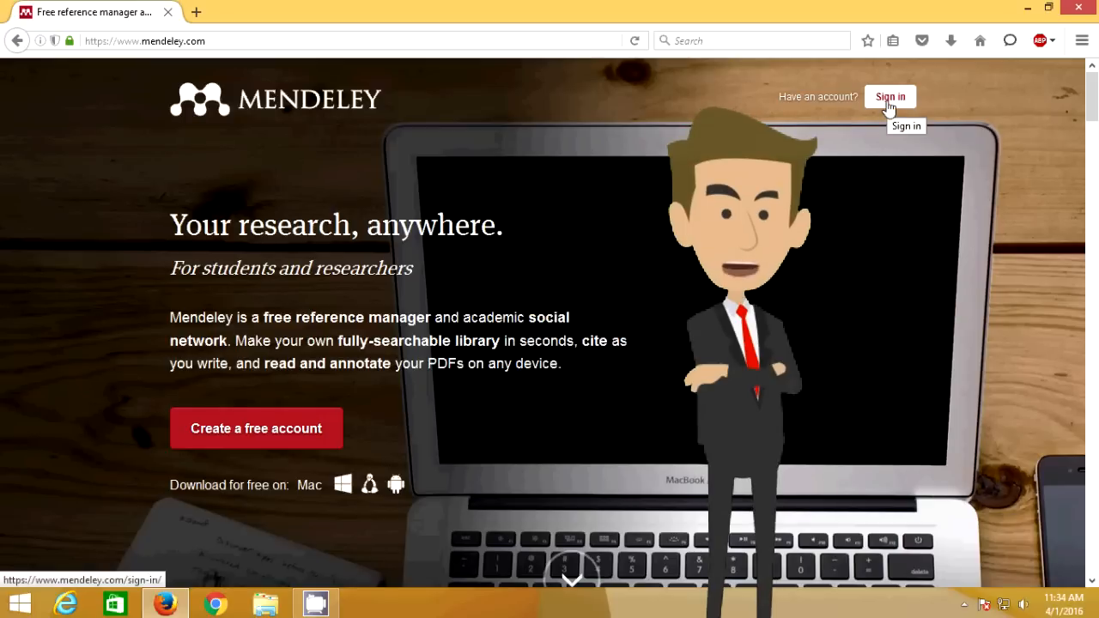